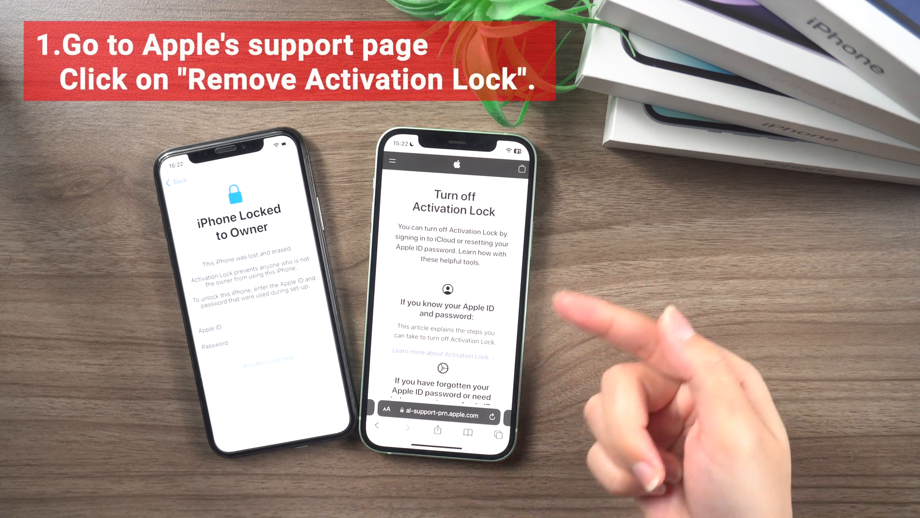
mouse_move(586, 352)
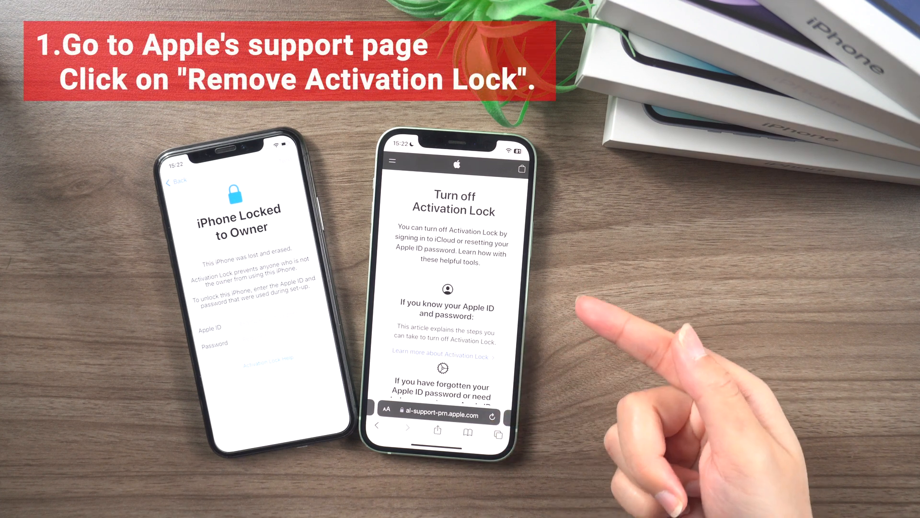